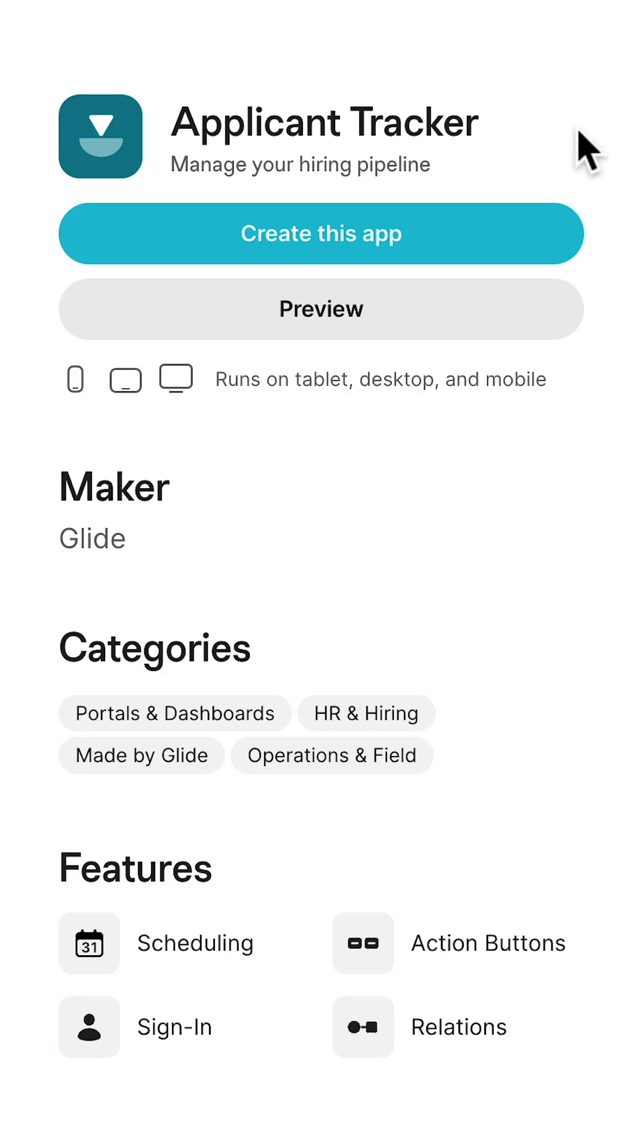
# - Create a new app from Glide's Applicant Tracker template
pyautogui.click(320, 309)
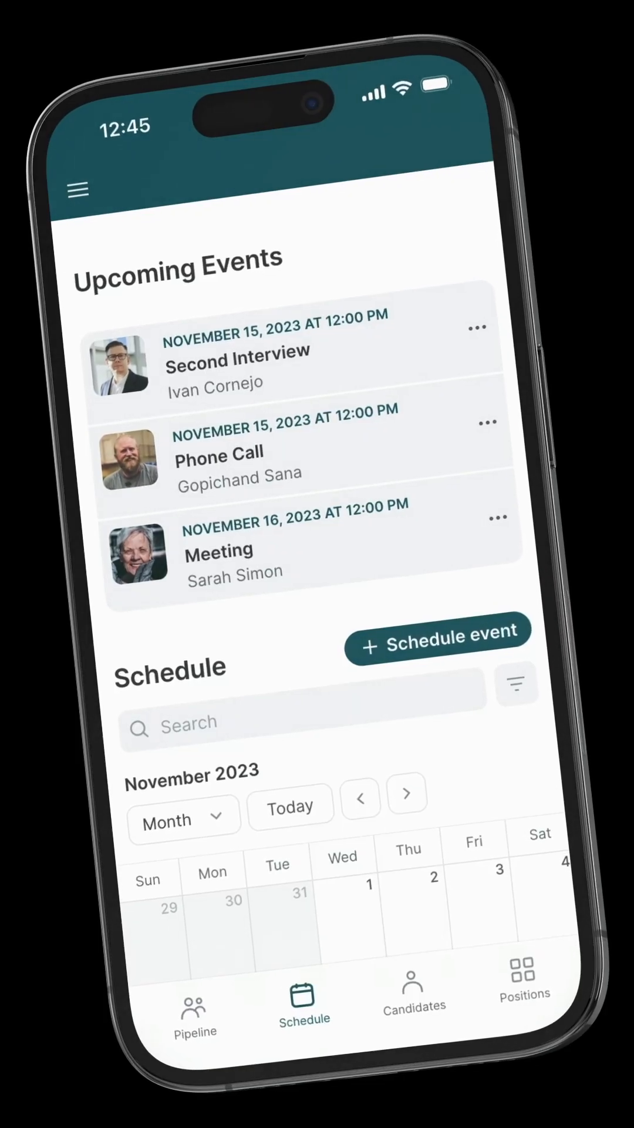
# - Keep the app's privacy set to Private with team member sign-in
pyautogui.click(525, 989)
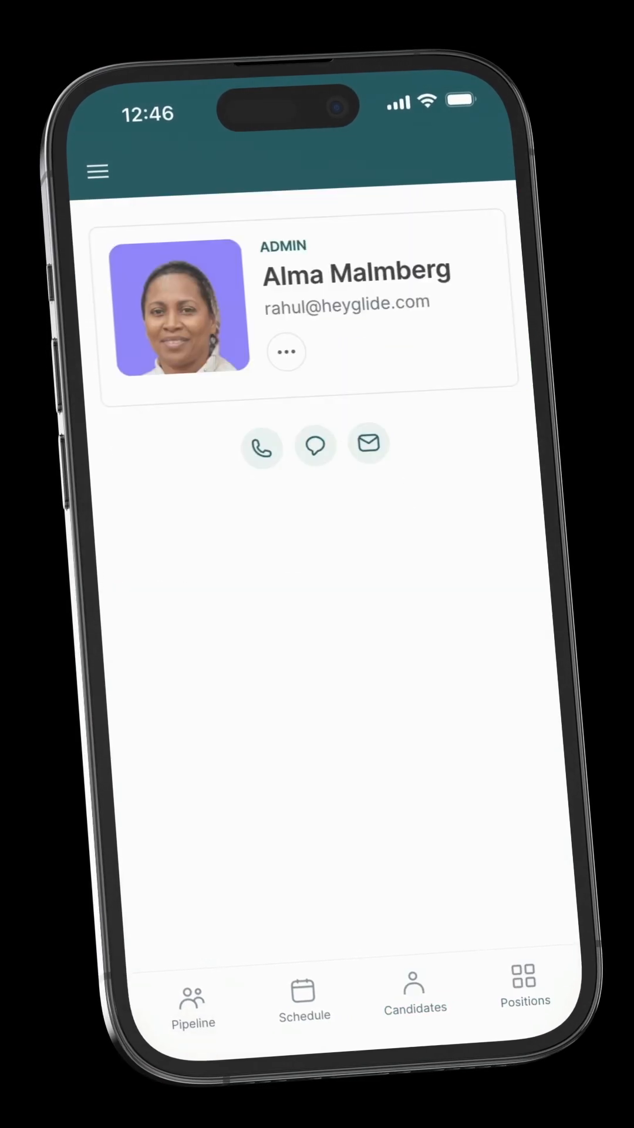
pyautogui.click(415, 999)
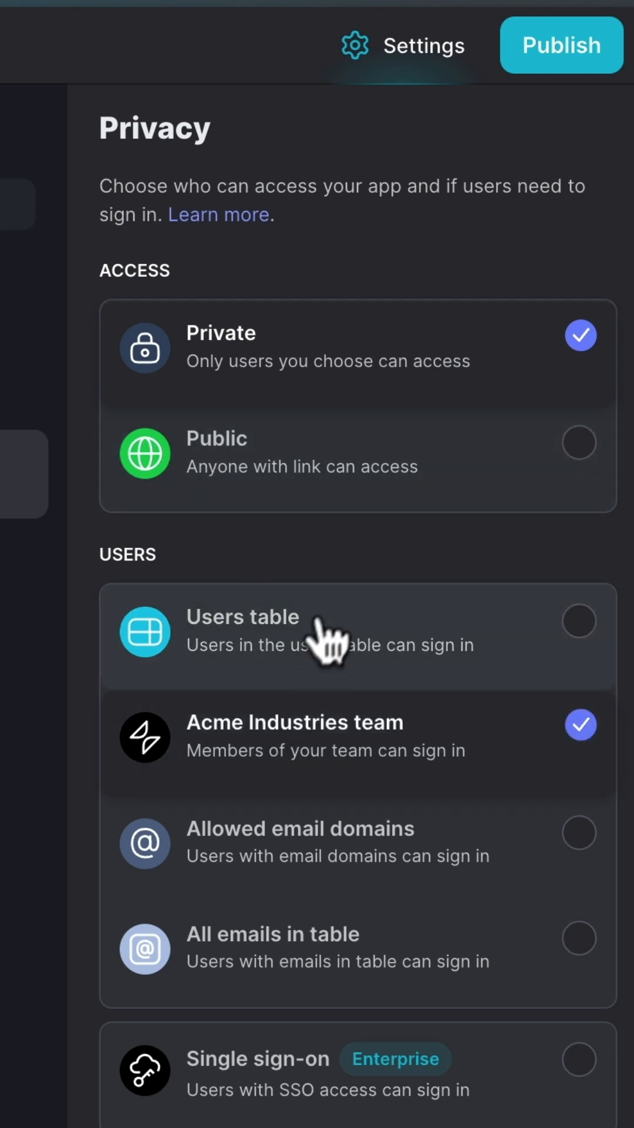
# - Publish the Applicant Tracker app to its glide.page address and copy the share link
pyautogui.click(562, 44)
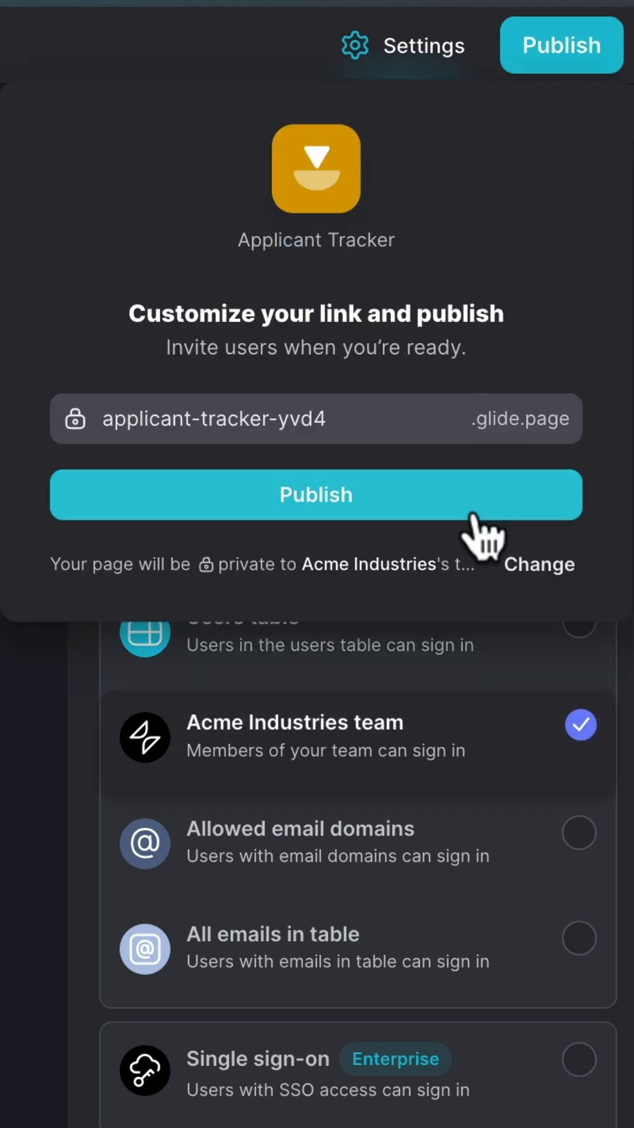
pyautogui.click(316, 495)
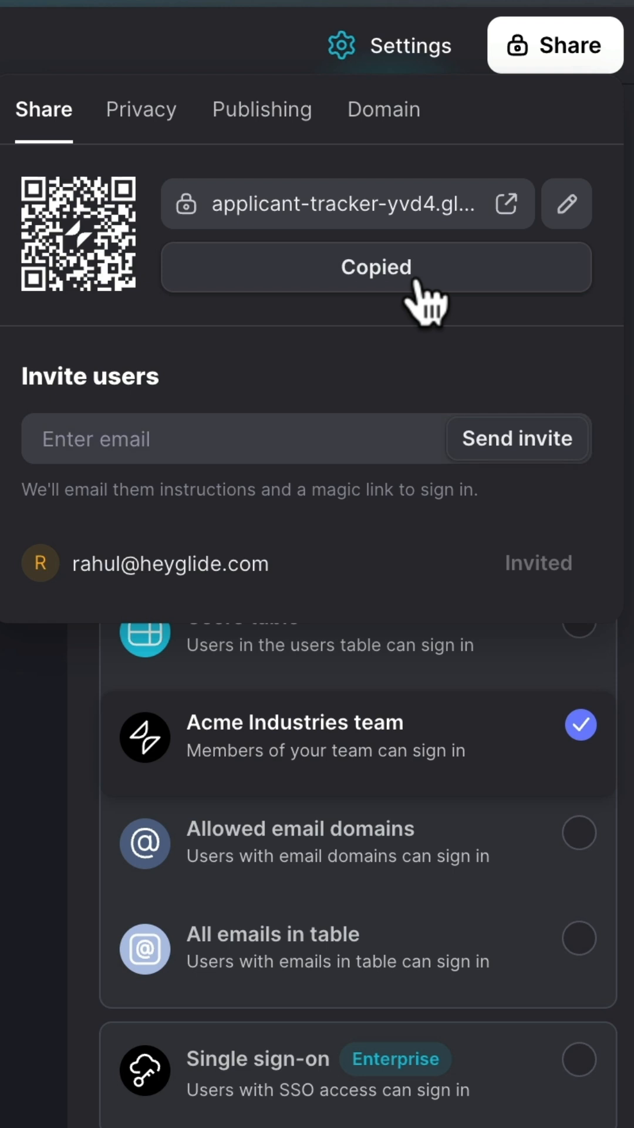